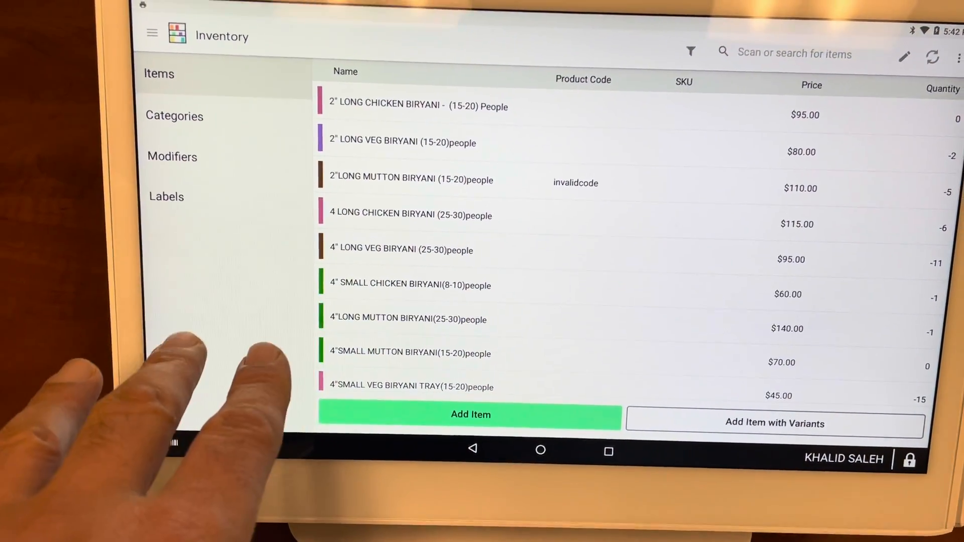
Step: Show the Categories list and scroll down to the Beverages category
click(175, 117)
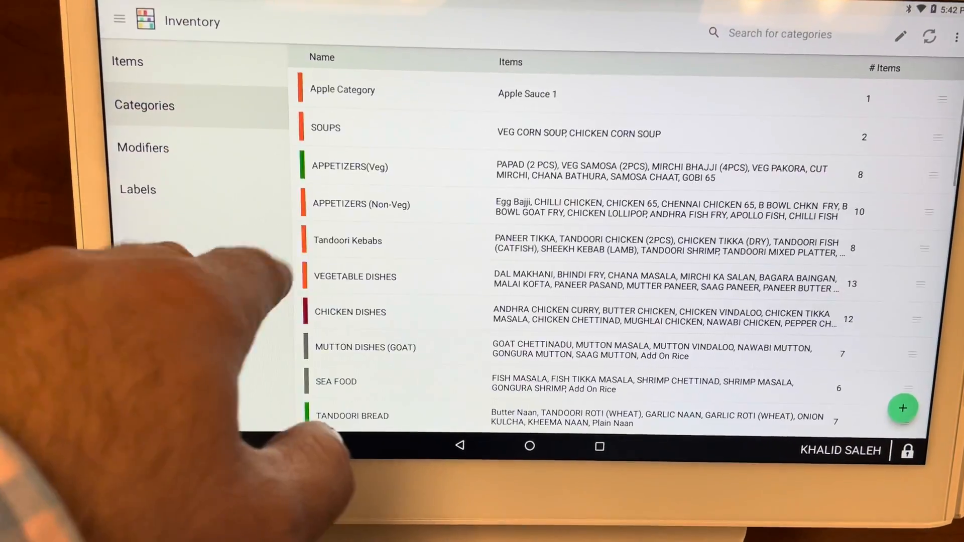
scroll(down, 3)
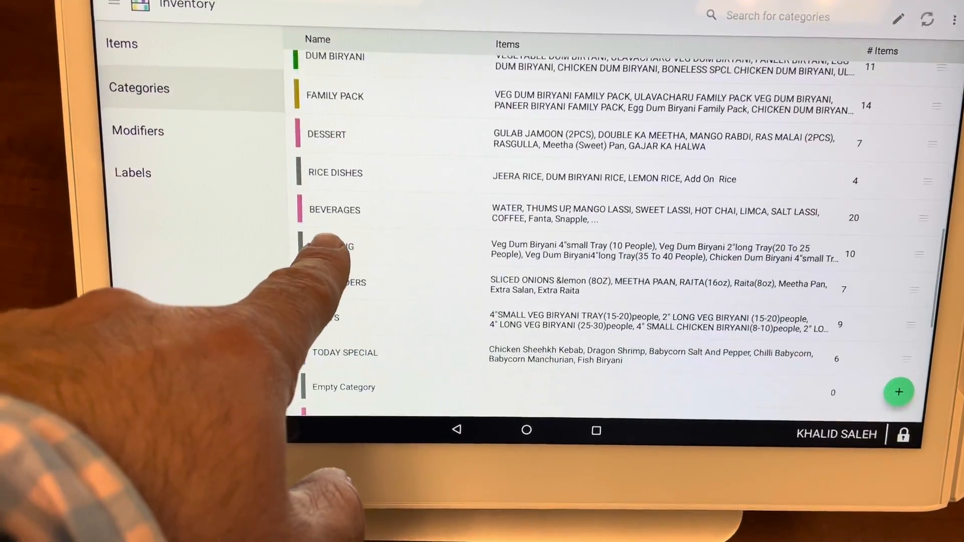
Step: Hide the Beverages category's WATER item from online ordering and save
click(333, 210)
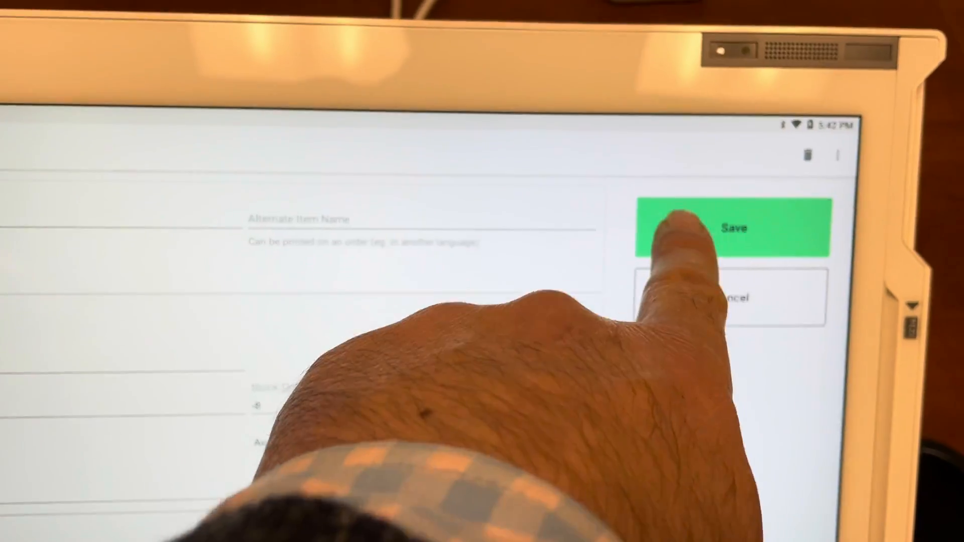
click(735, 229)
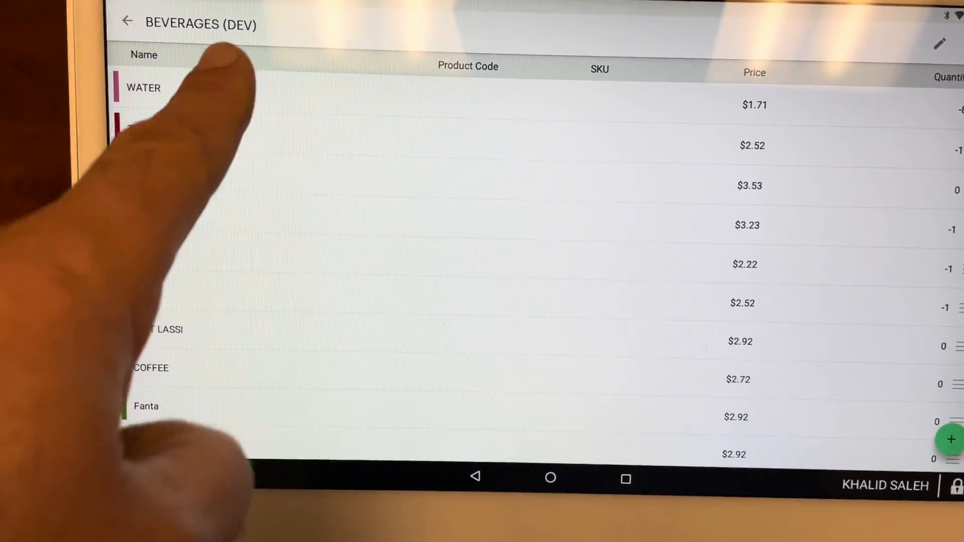
Step: Go back from the BEVERAGES list to the main Inventory items list
click(143, 88)
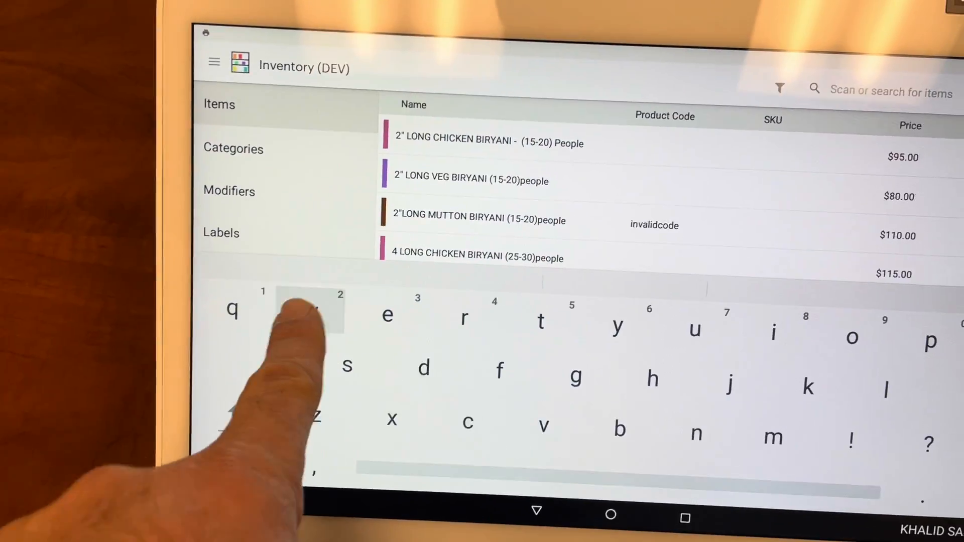
Step: Search items for 'water', narrowing to Water $0.25 and WATER $1.71
text(water)
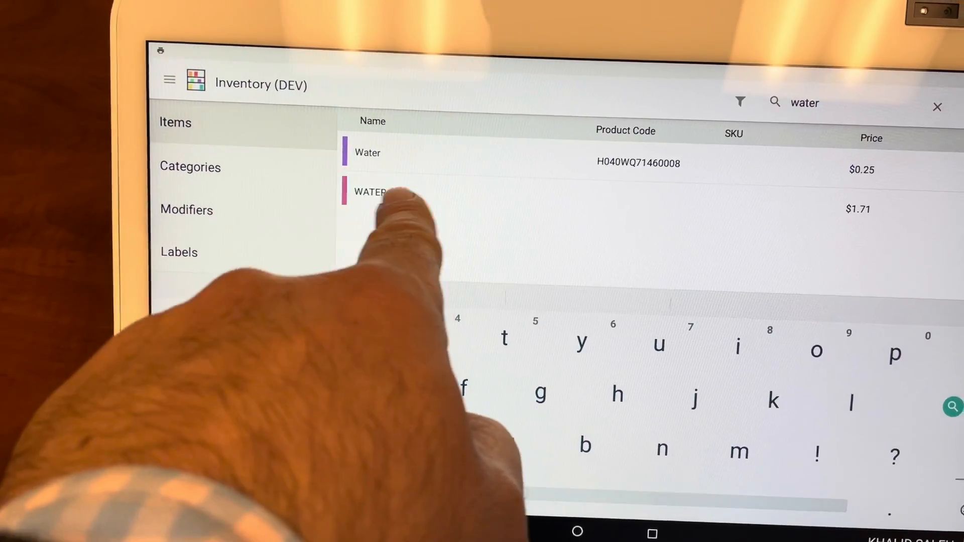